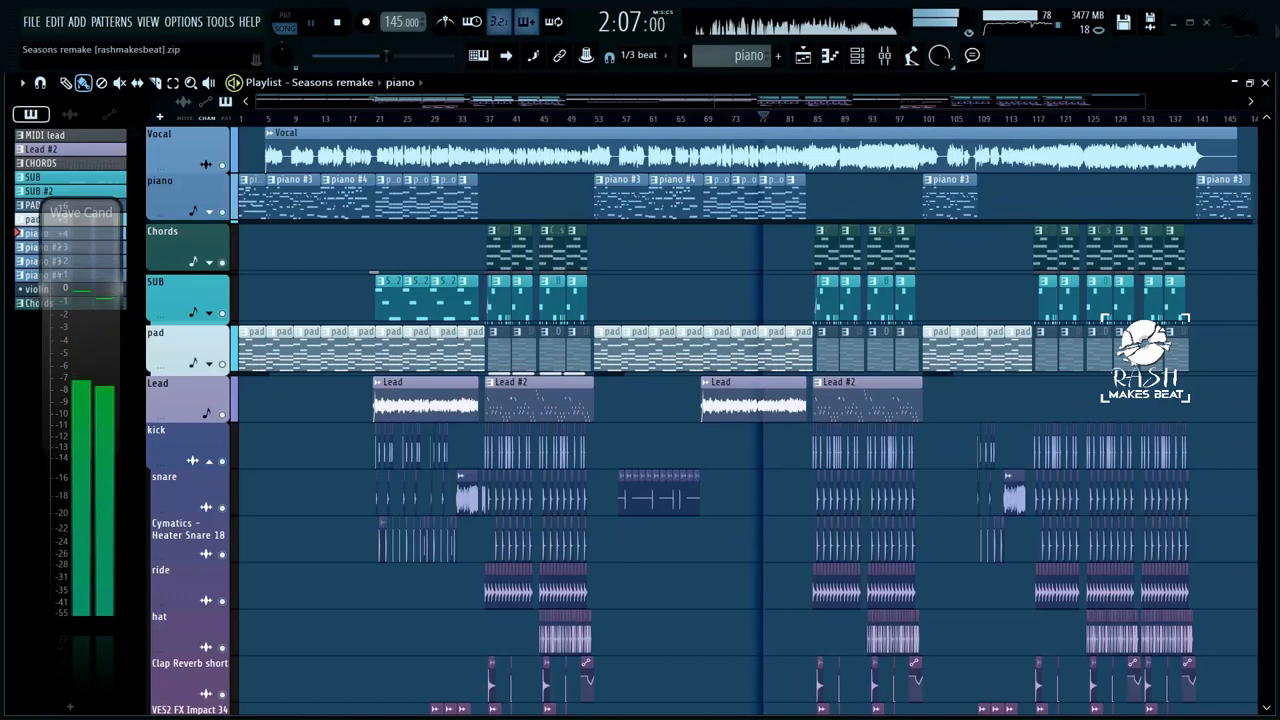
{"action": "scroll", "scroll_direction": "down", "scroll_amount": 3}
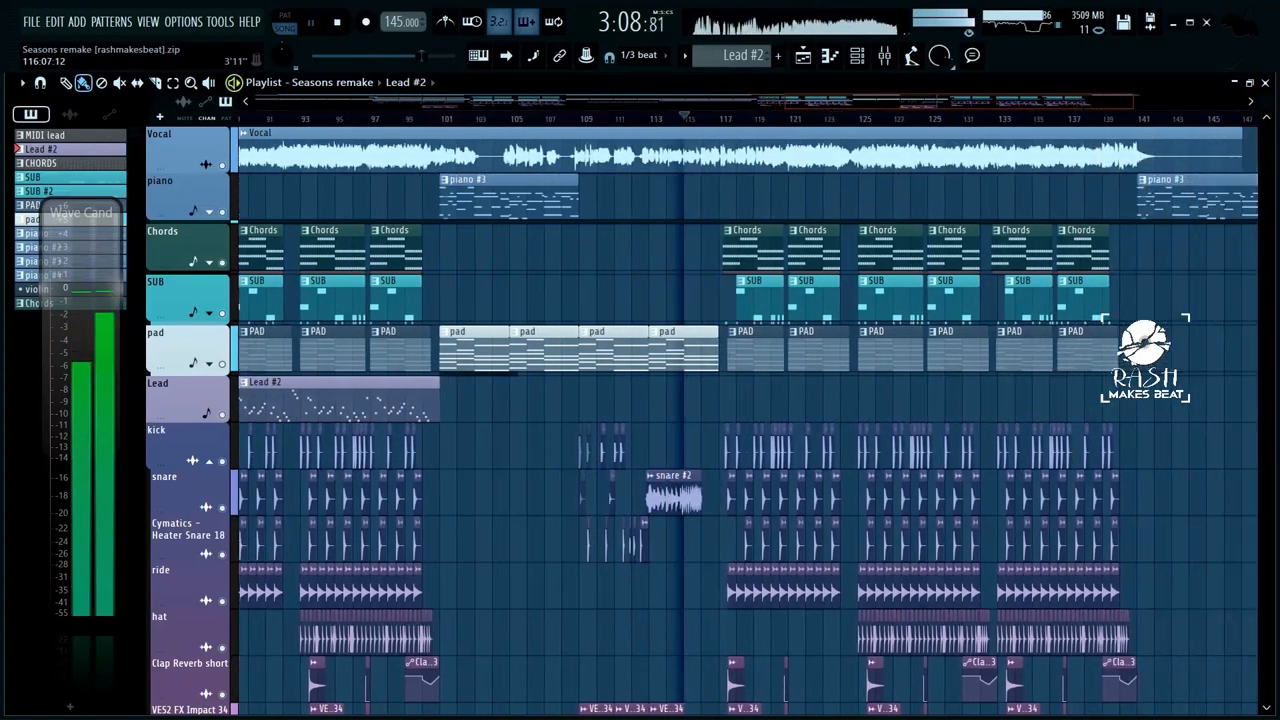
{"action": "scroll", "scroll_direction": "down", "scroll_amount": 3}
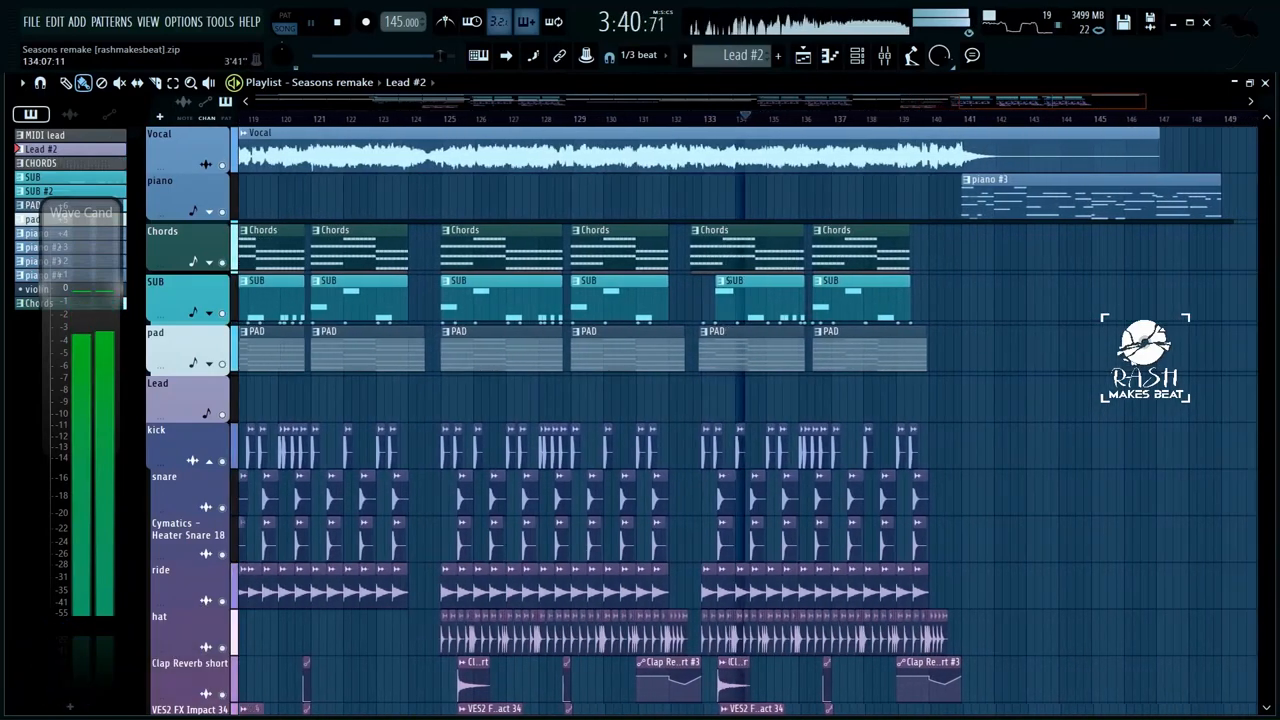
{"action": "scroll", "scroll_direction": "down", "scroll_amount": 3}
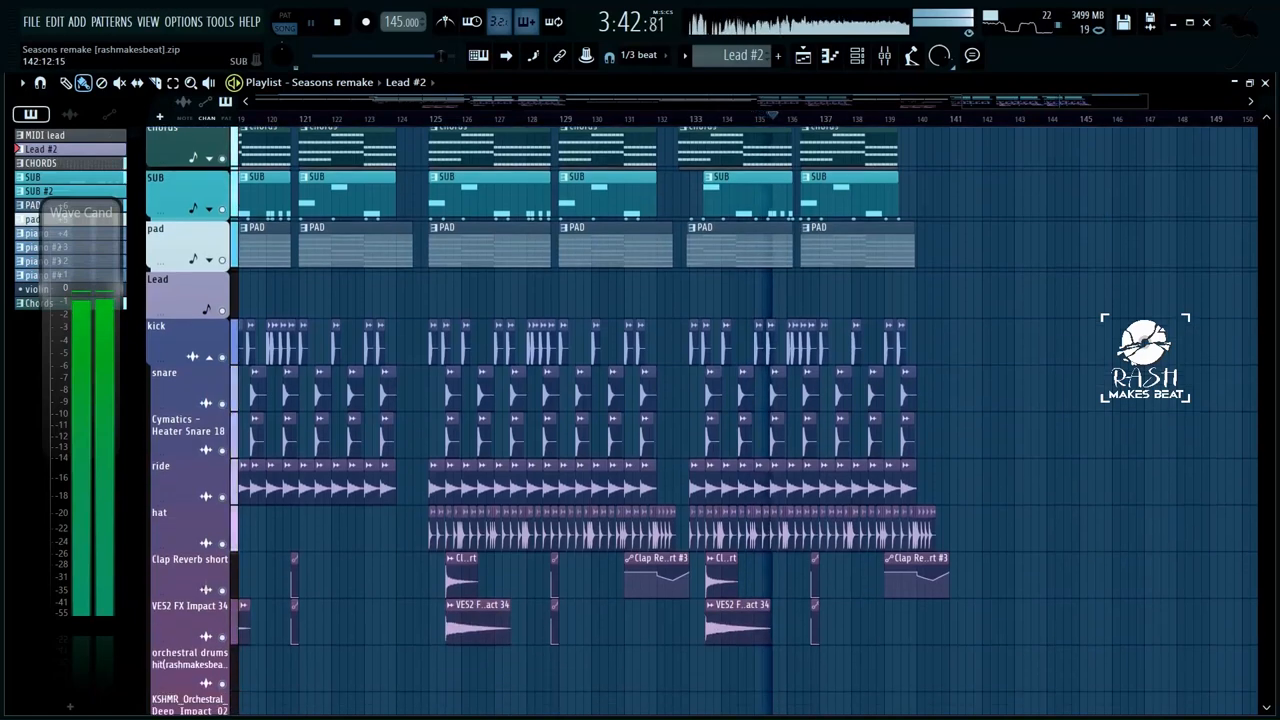